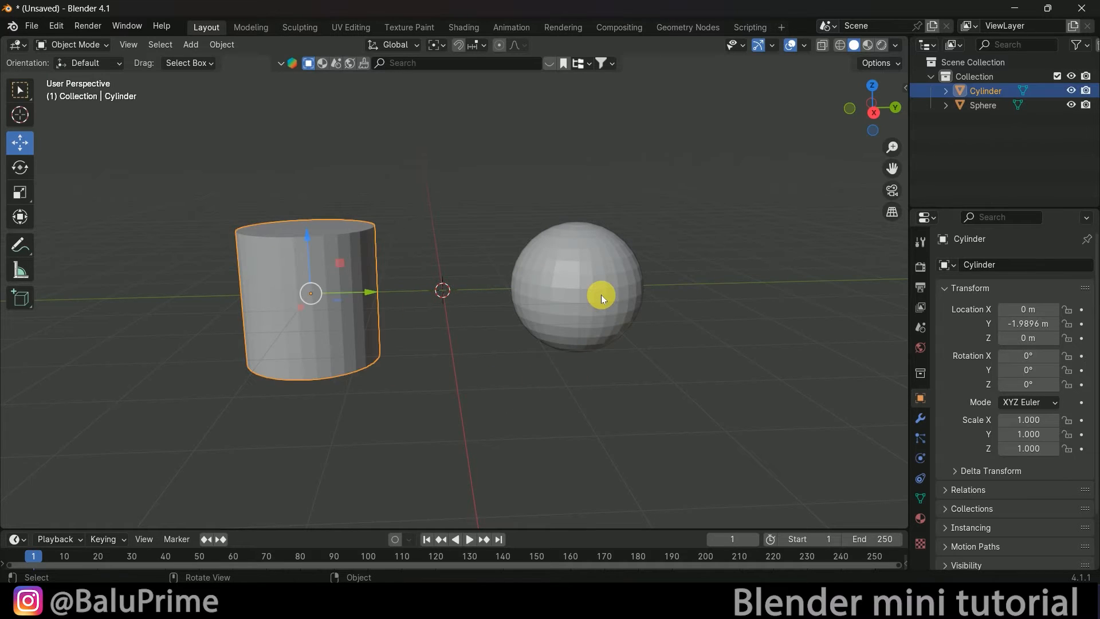
mouse_move(137, 90)
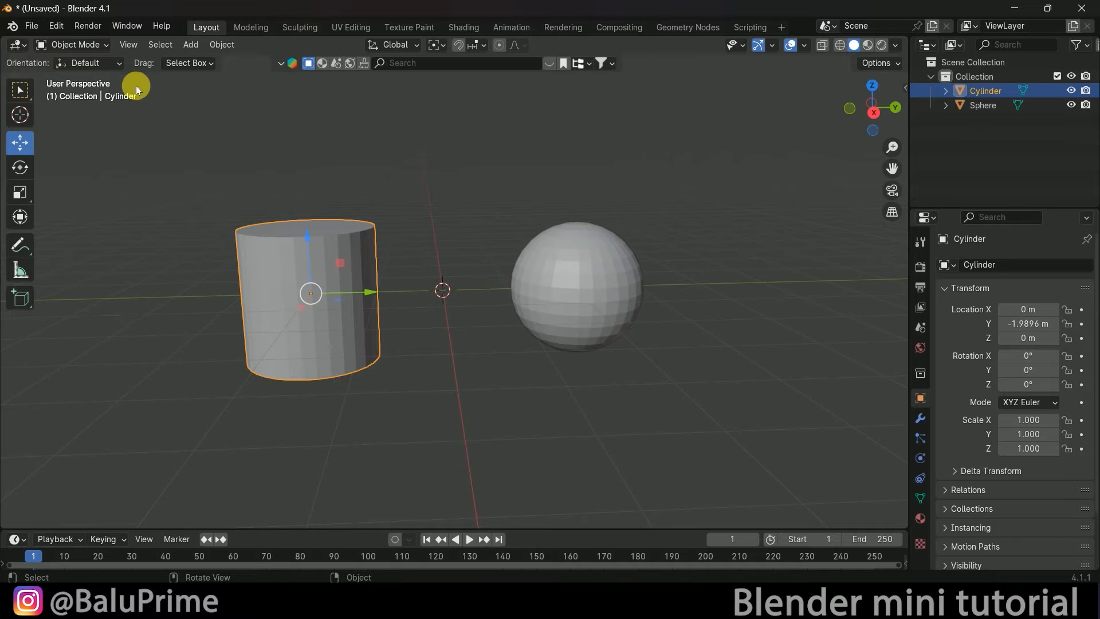
Step: Enter Edit Mode on the cylinder with its faces selected
key("Tab")
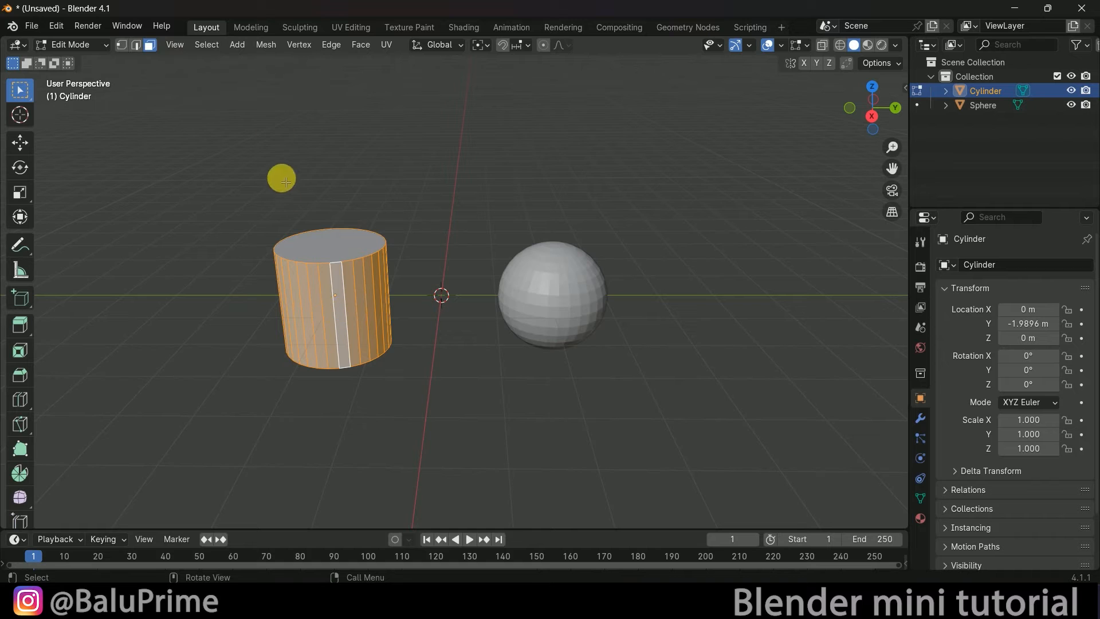
Step: Checker-deselect the cylinder's side faces so every other face stays selected
left_click(206, 44)
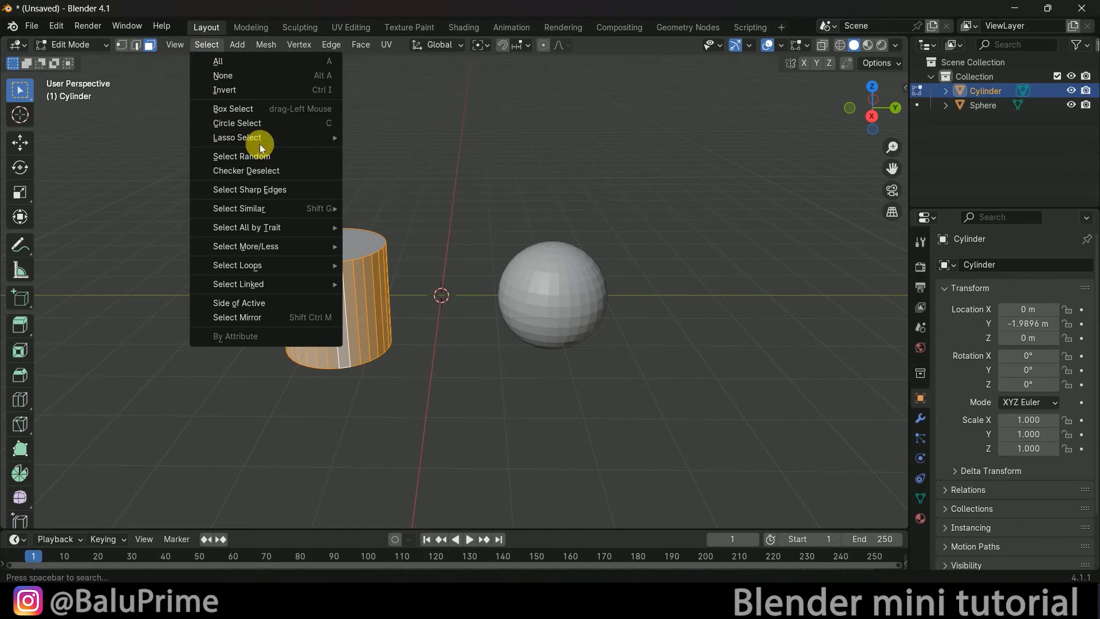
left_click(246, 169)
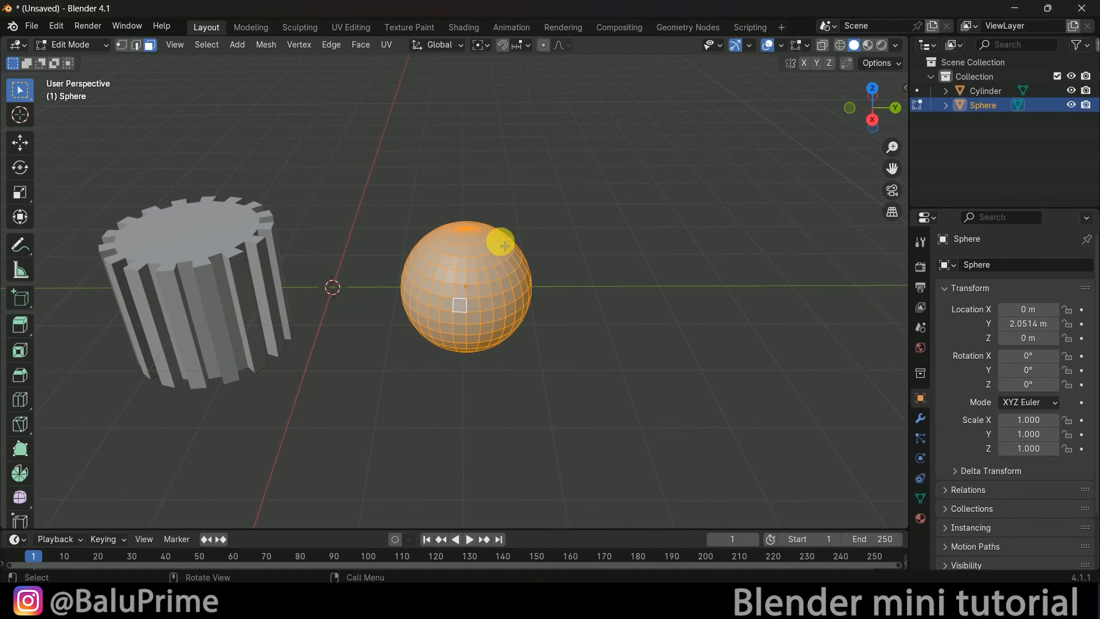
mouse_move(229, 141)
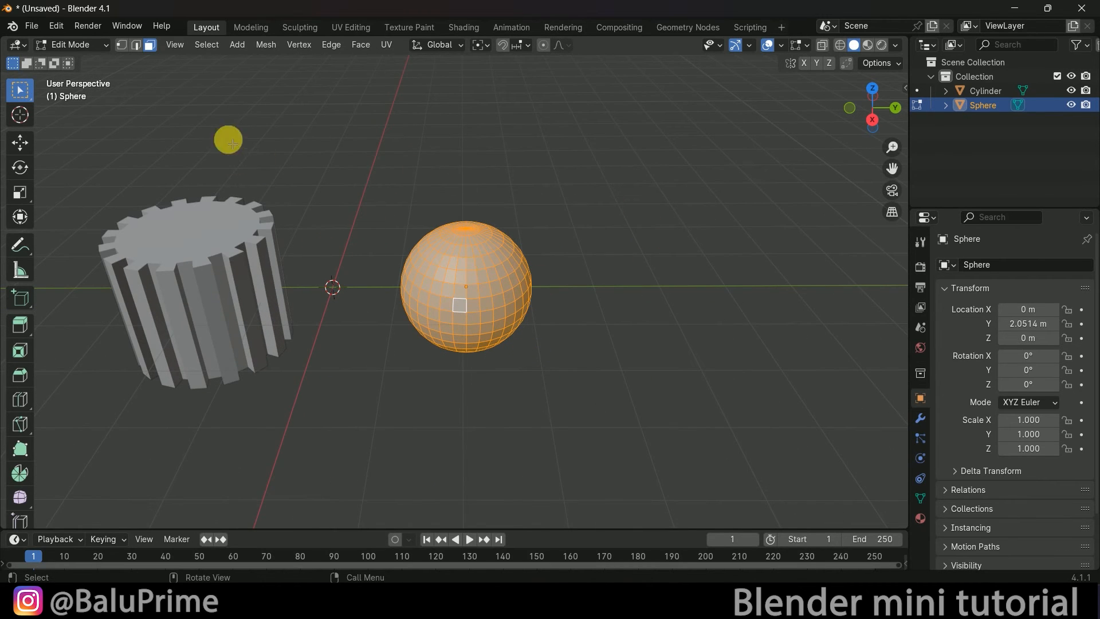
Step: Checker-deselect the sphere's faces and bring up the X delete menu
left_click(206, 44)
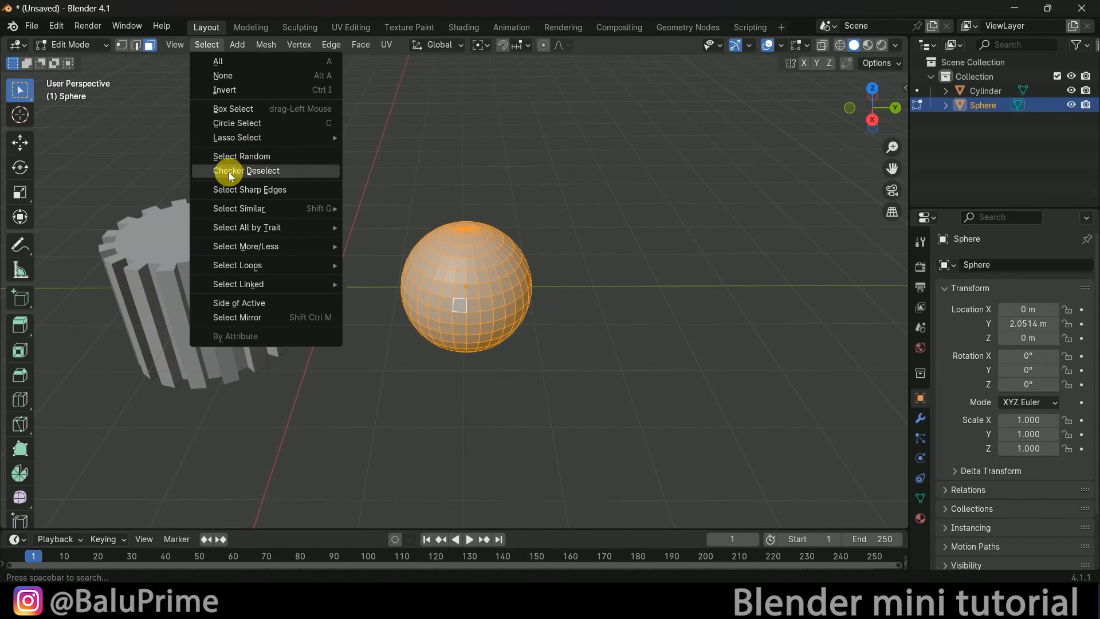
left_click(246, 171)
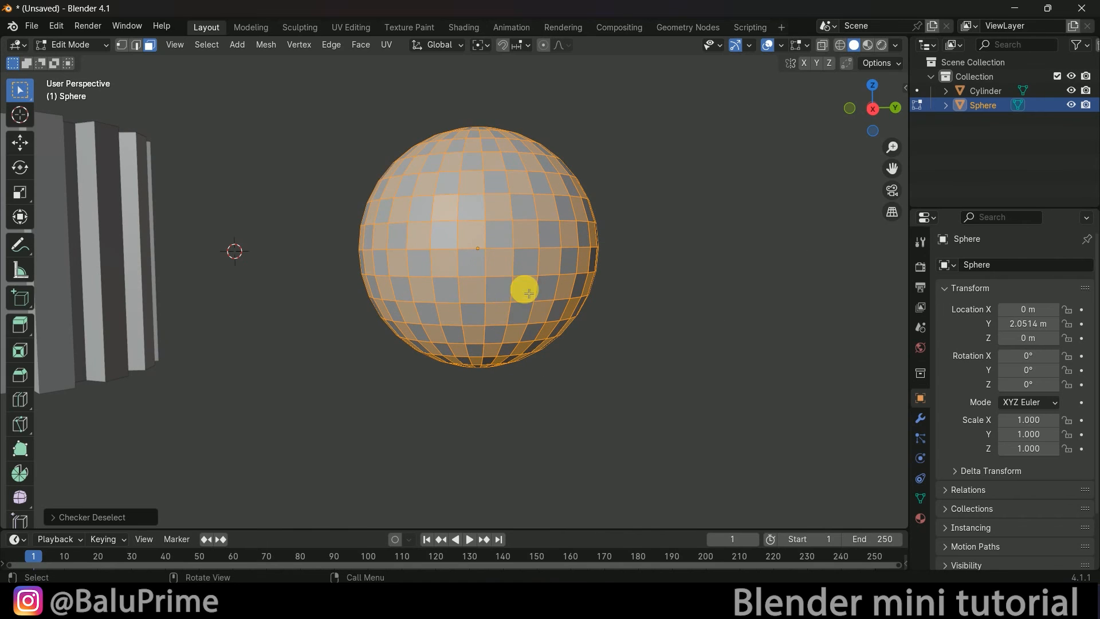
key("x")
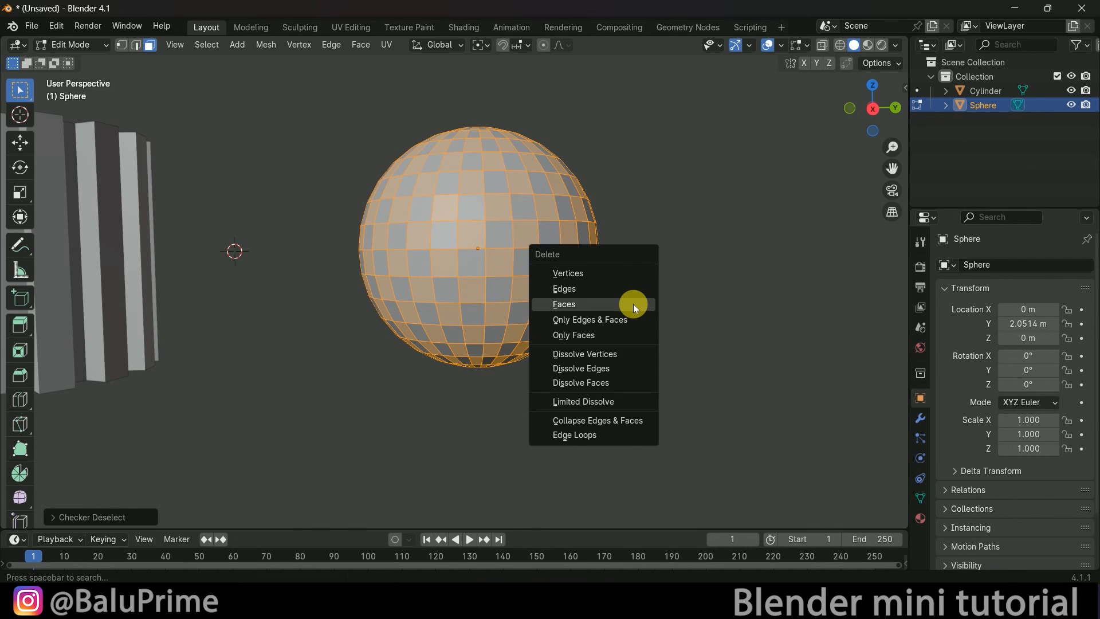